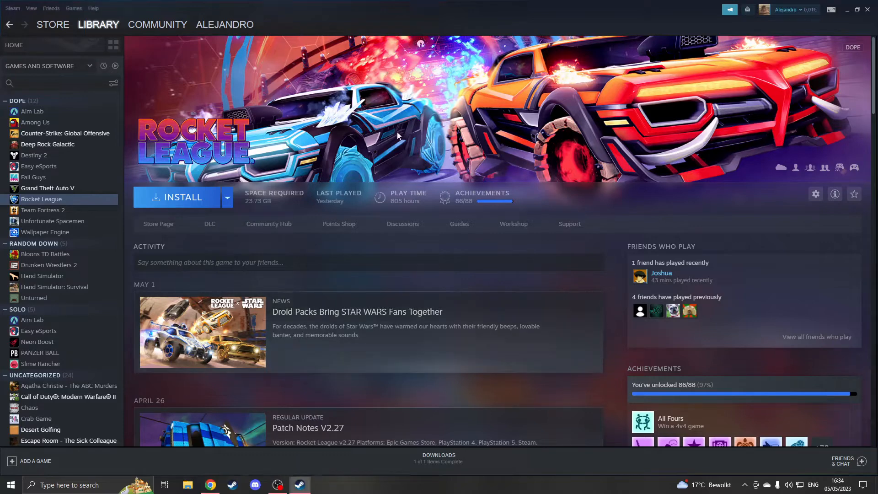
{"action": "mouse_move", "coordinate": [507, 249]}
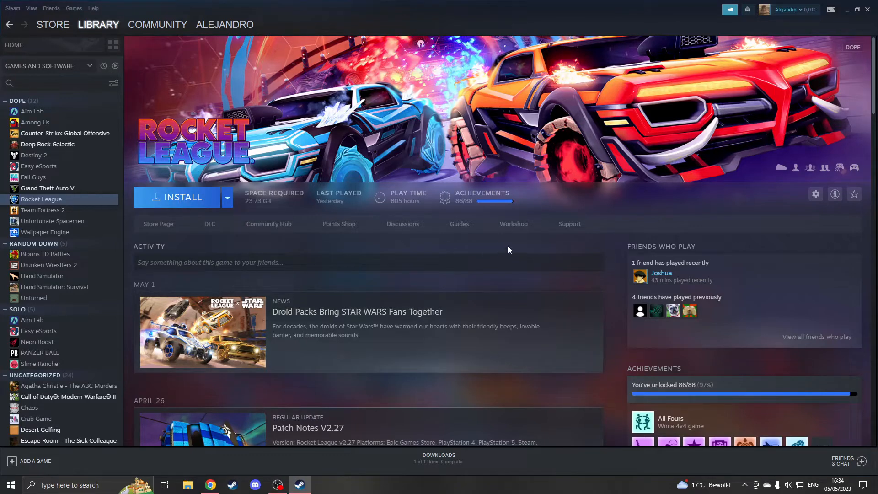
{"action": "mouse_move", "coordinate": [558, 484]}
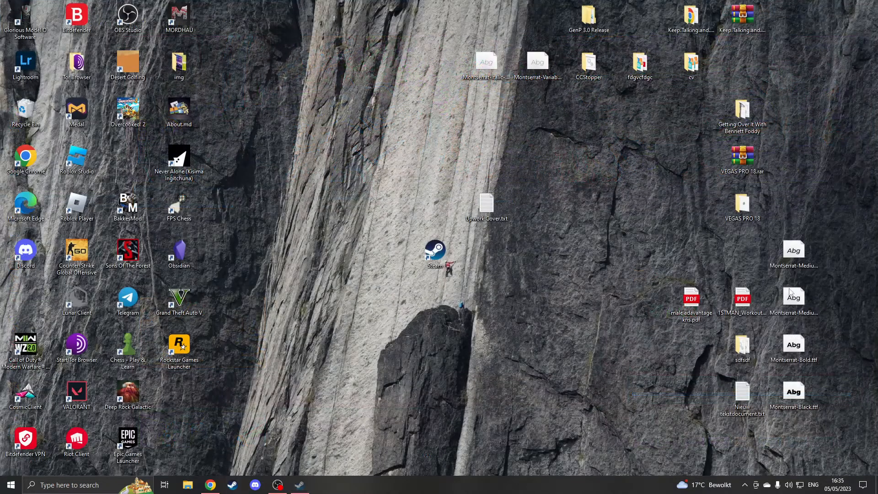
- Close Steam and bring up Task Manager's process list to look for leftover Steam tasks
{"action": "left_click", "coordinate": [745, 484]}
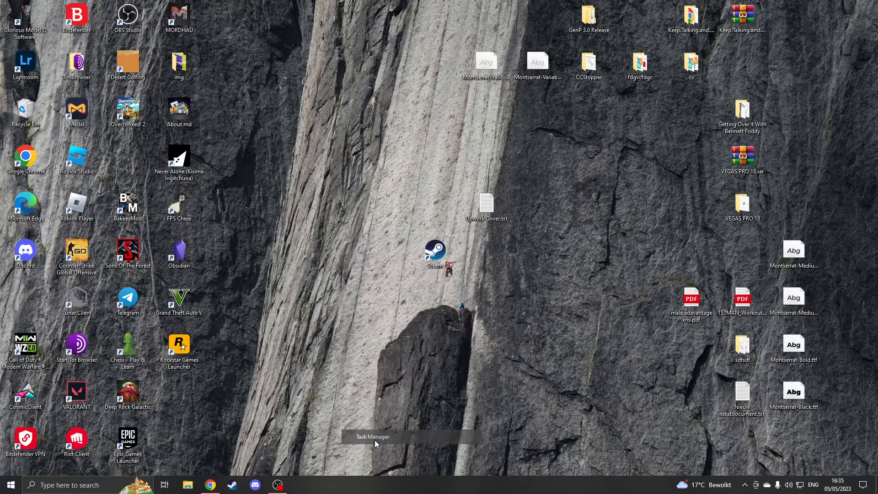
{"action": "left_click", "coordinate": [372, 436]}
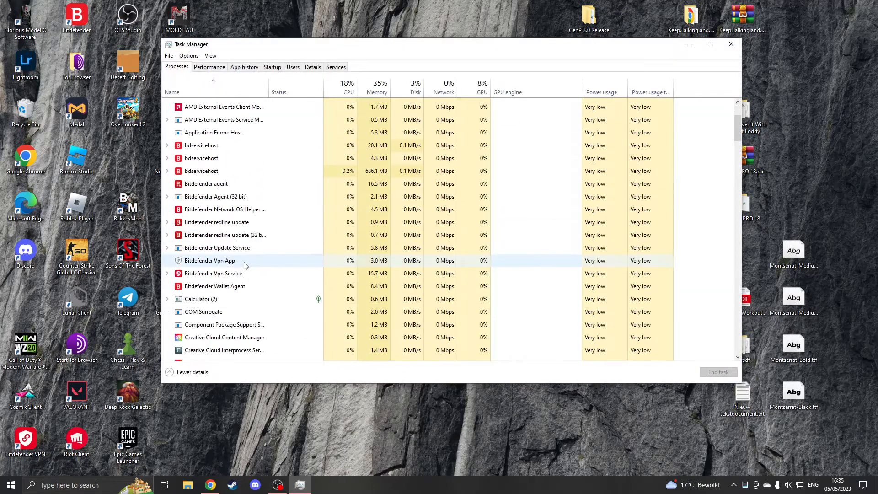
{"action": "scroll", "scroll_direction": "down", "scroll_amount": 3}
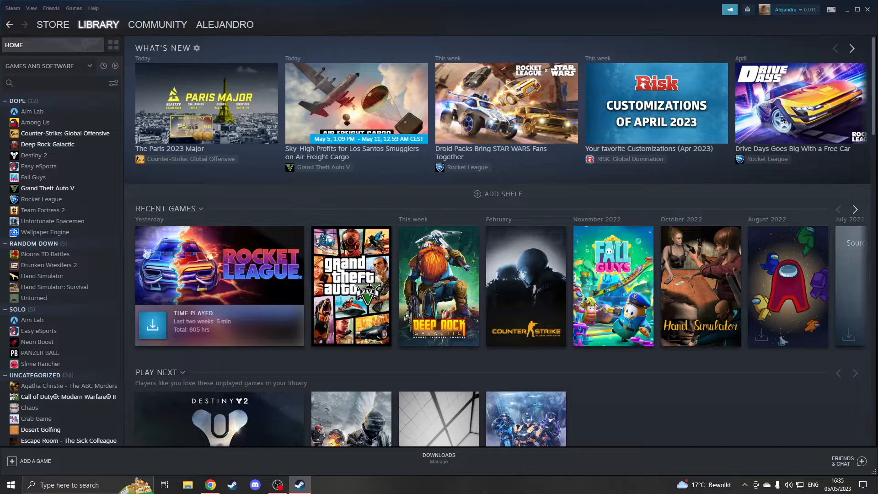
{"action": "mouse_move", "coordinate": [664, 194]}
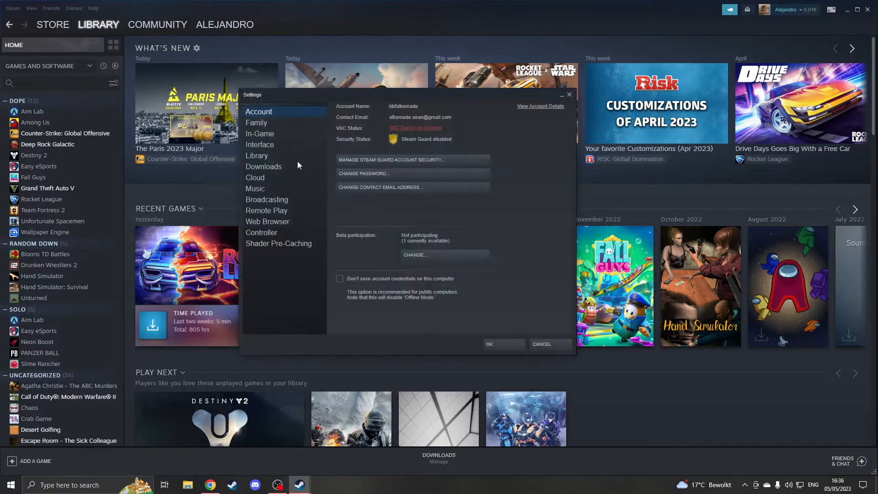
- Set the Steam download region to Germany - Berlin in the Downloads settings
{"action": "left_click", "coordinate": [264, 167]}
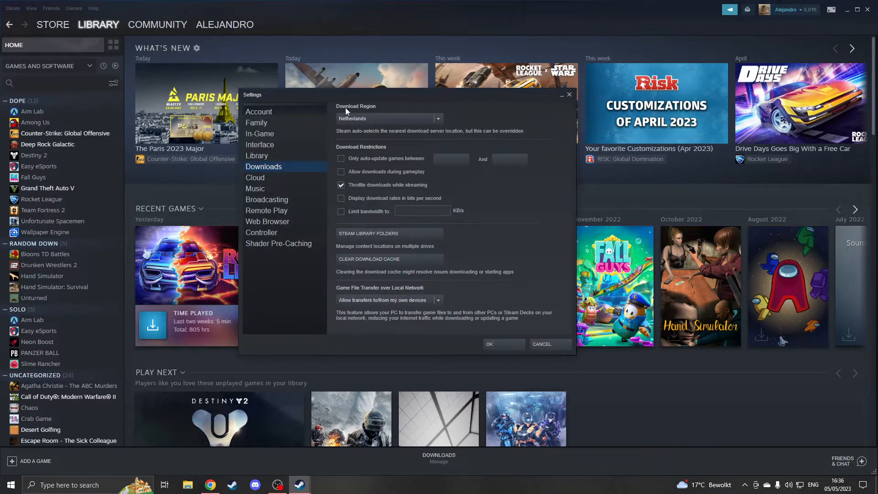
{"action": "left_click", "coordinate": [438, 118]}
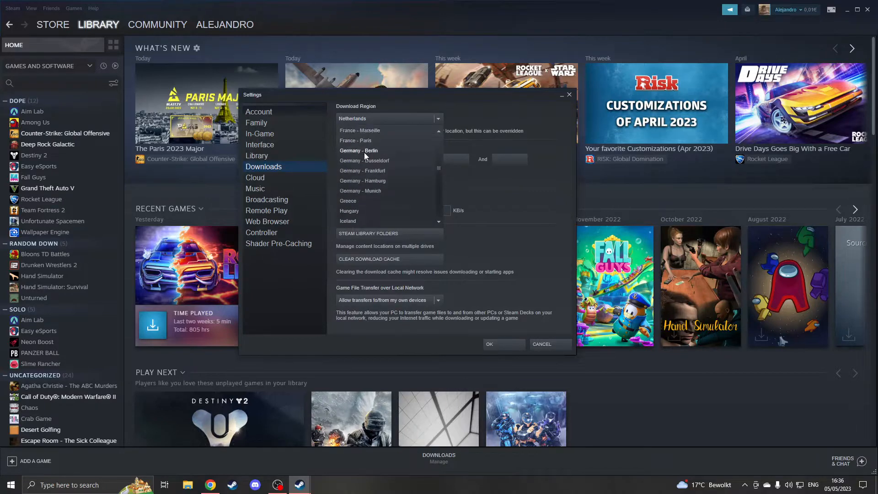
{"action": "left_click", "coordinate": [358, 150]}
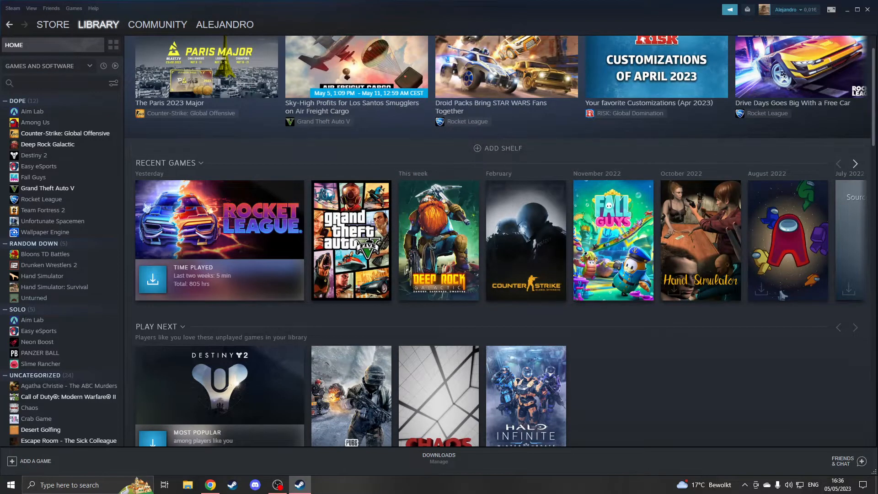
- Clear the Steam download cache from Settings > Downloads
{"action": "left_click", "coordinate": [12, 8]}
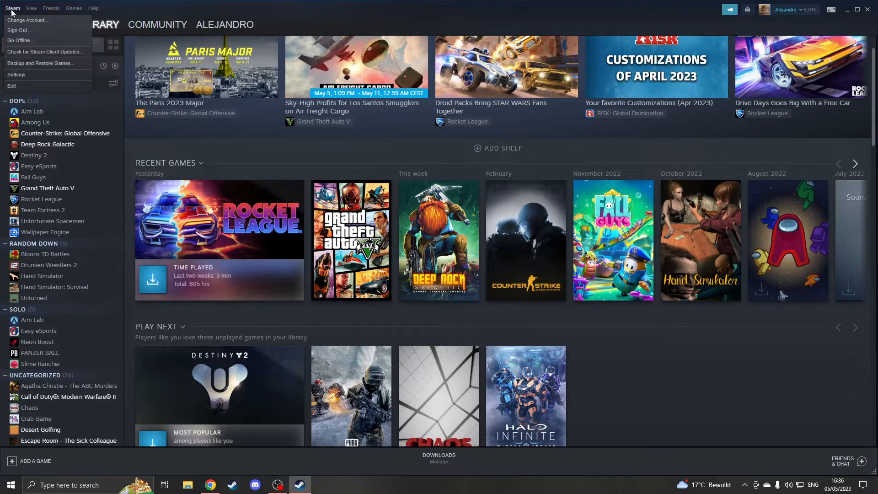
{"action": "left_click", "coordinate": [16, 74]}
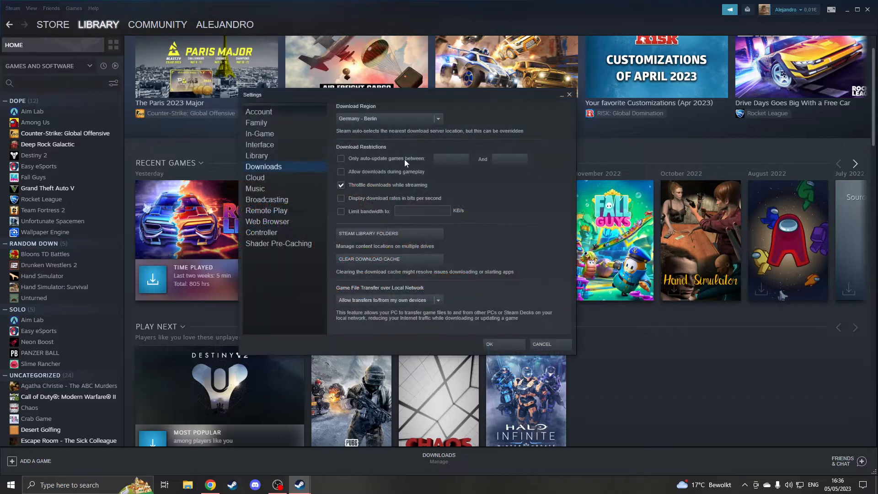
{"action": "mouse_move", "coordinate": [399, 311]}
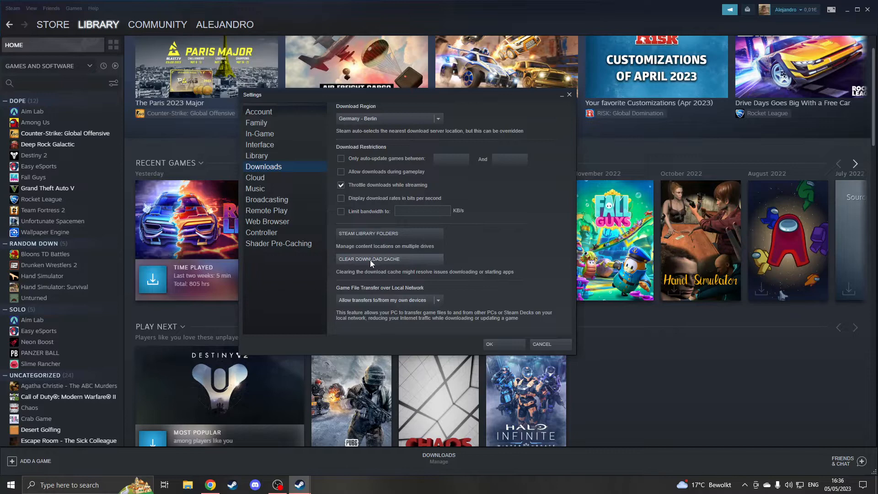
{"action": "left_click", "coordinate": [368, 259]}
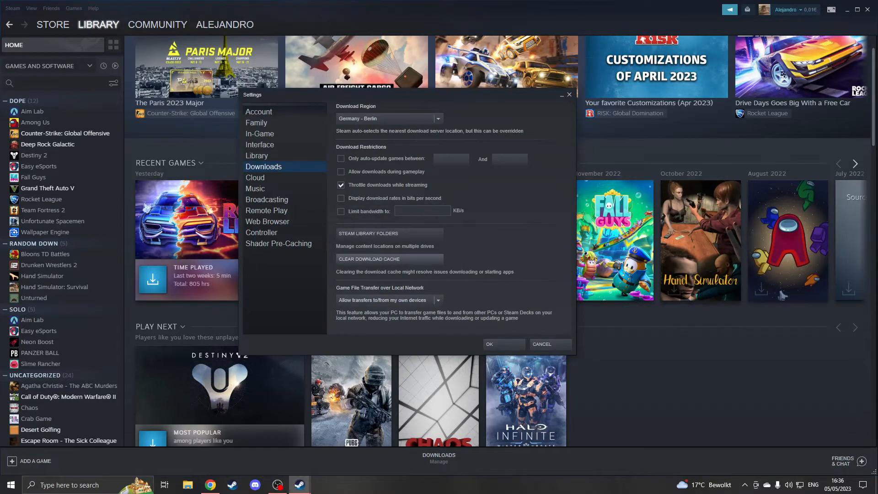
{"action": "mouse_move", "coordinate": [267, 172]}
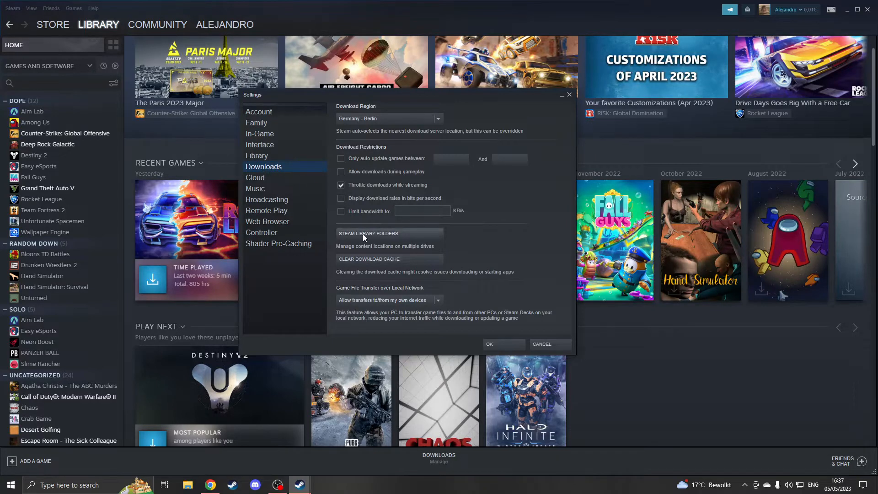
{"action": "mouse_move", "coordinate": [356, 238]}
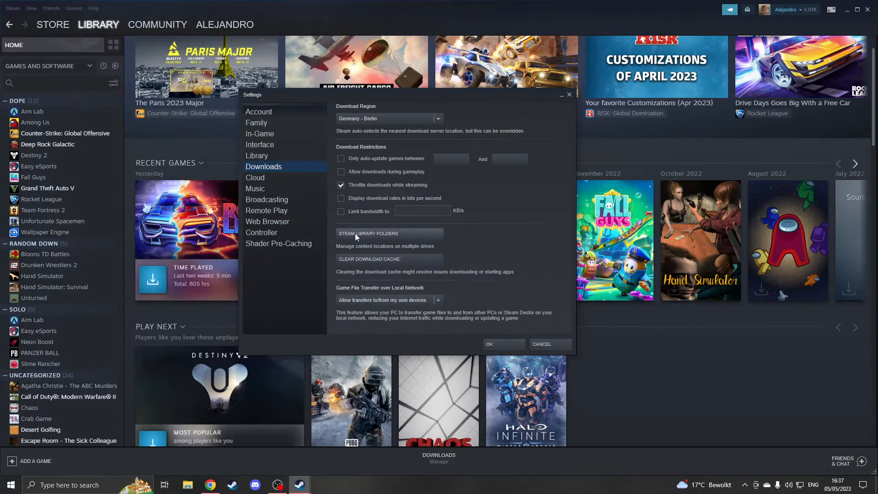
- Repair the C: drive library folder in the storage manager and dismiss the finished message
{"action": "left_click", "coordinate": [368, 233]}
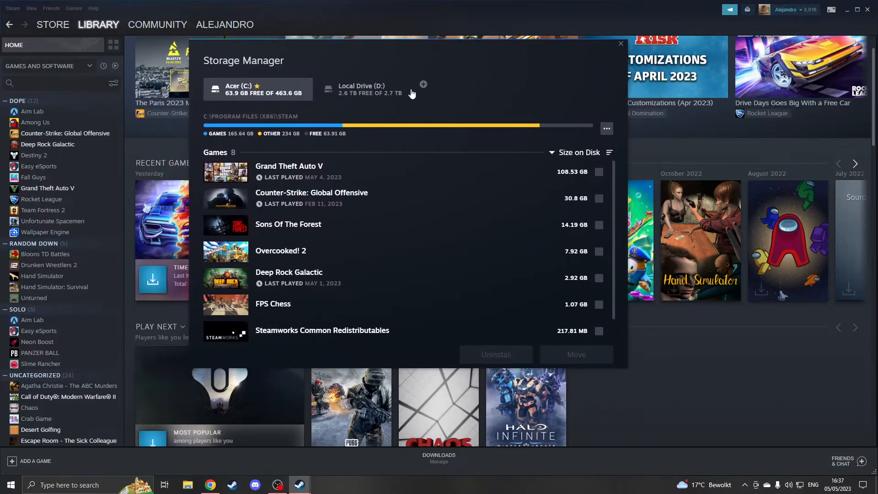
{"action": "scroll", "scroll_direction": "down", "scroll_amount": 3}
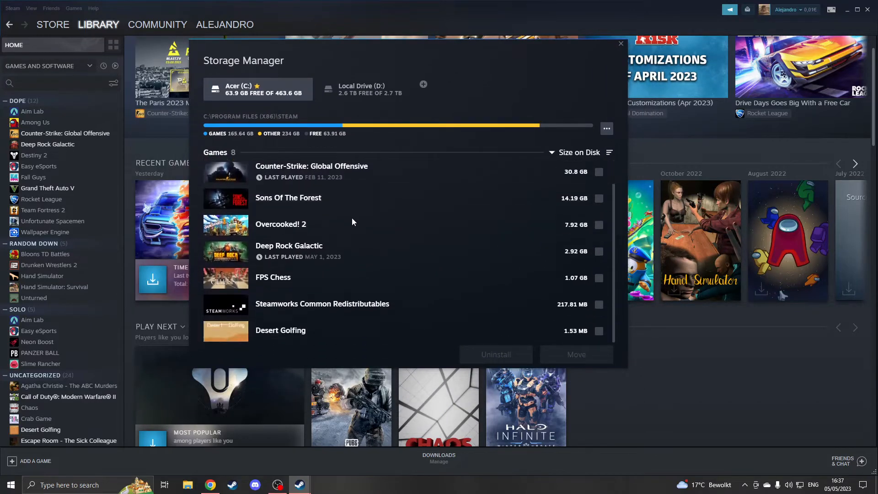
{"action": "left_click", "coordinate": [364, 88]}
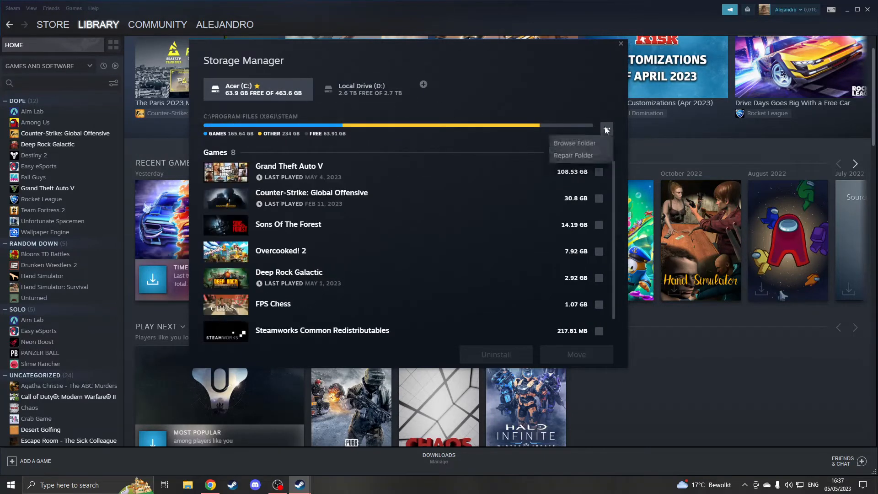
{"action": "left_click", "coordinate": [571, 156]}
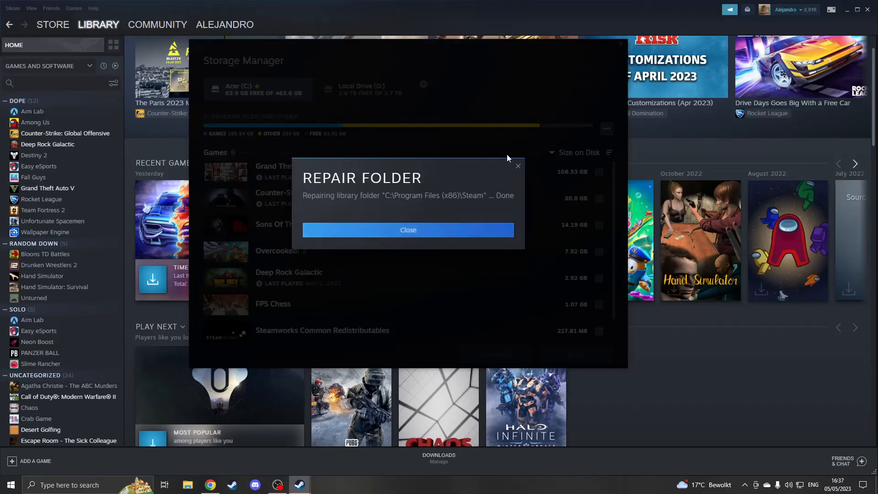
{"action": "left_click", "coordinate": [408, 230]}
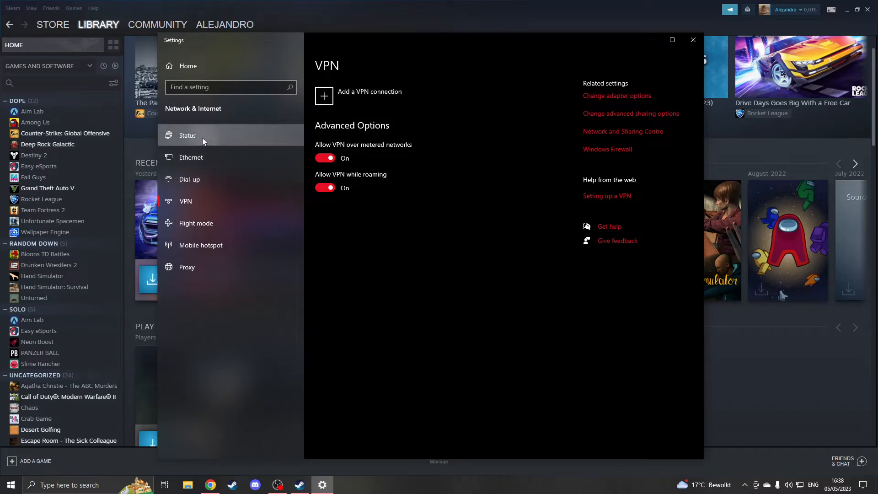
- View the Network & Internet status page confirming the Ethernet connection
{"action": "left_click", "coordinate": [186, 135]}
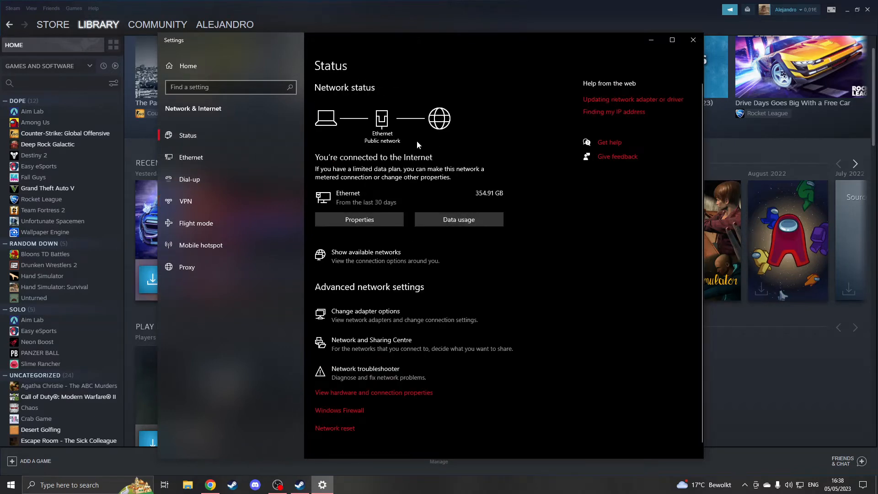
{"action": "mouse_move", "coordinate": [456, 111]}
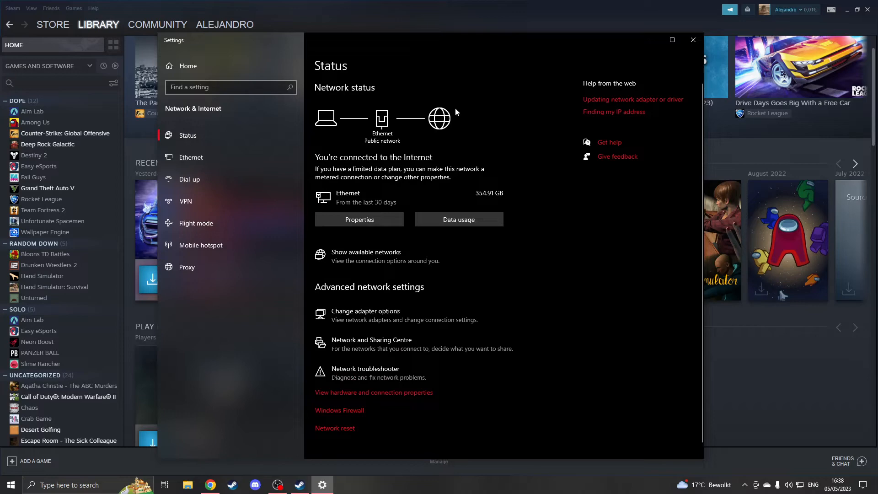
{"action": "mouse_move", "coordinate": [565, 96]}
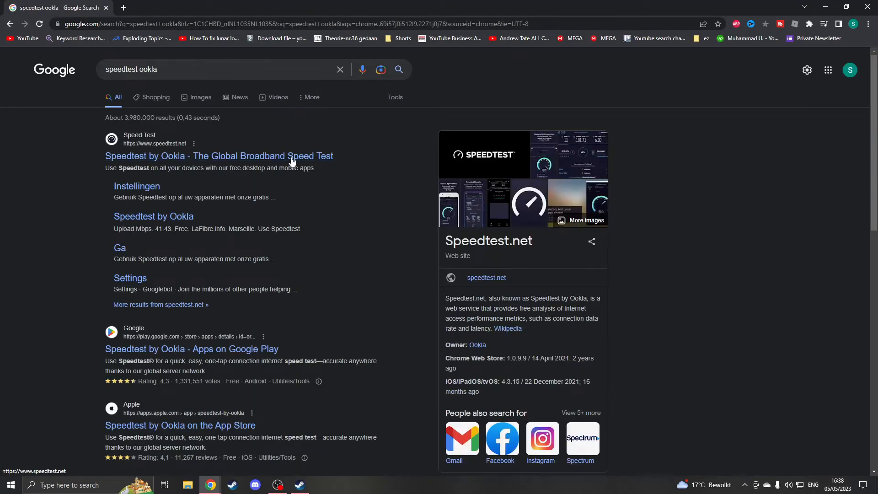
- Go to the Speedtest by Ookla site from the Google results
{"action": "left_click", "coordinate": [219, 157]}
{"action": "type", "text": "command"}
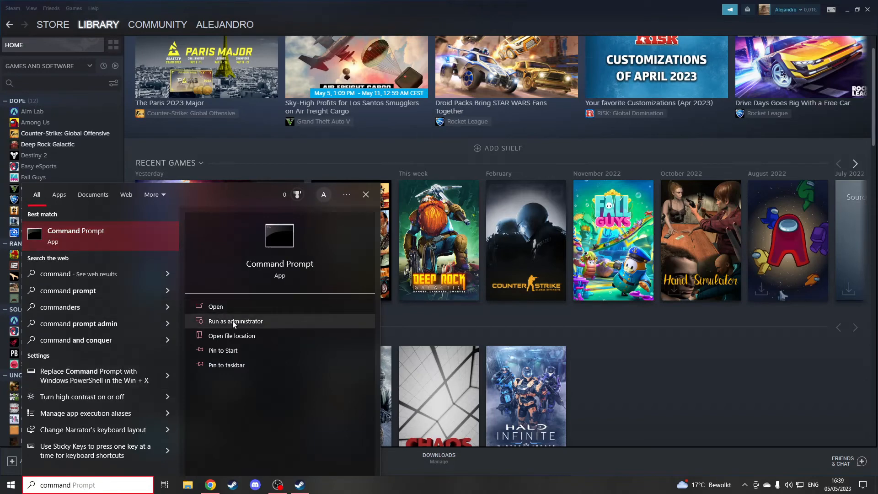
- Run ipconfig /flushdns in an administrator Command Prompt, then close the window
{"action": "left_click", "coordinate": [235, 321]}
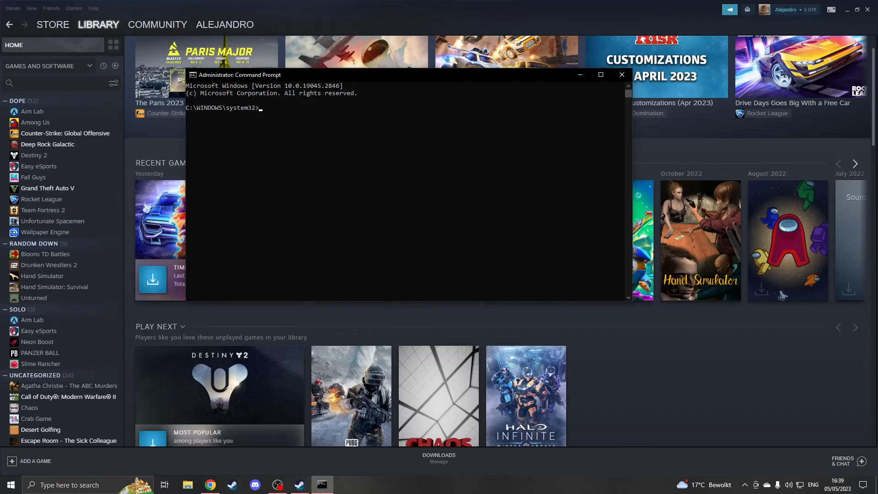
{"action": "left_click", "coordinate": [271, 108]}
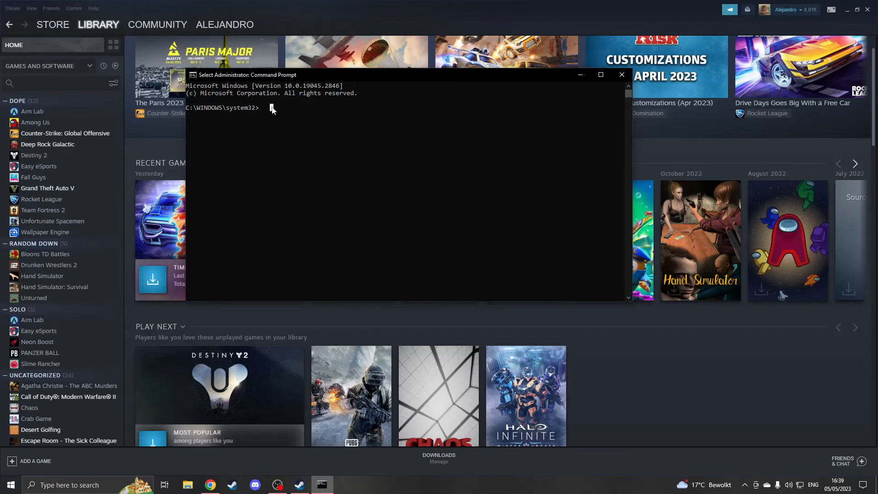
{"action": "type", "text": "ipcoin"}
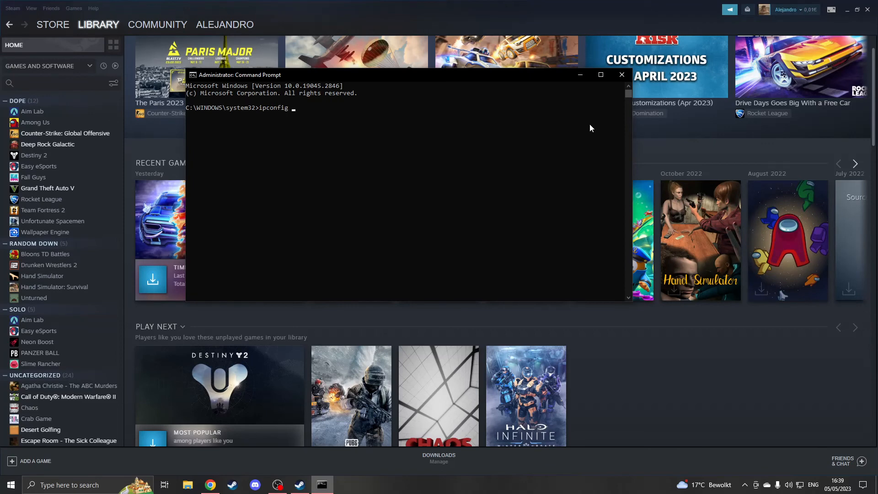
{"action": "type", "text": "/flushdns"}
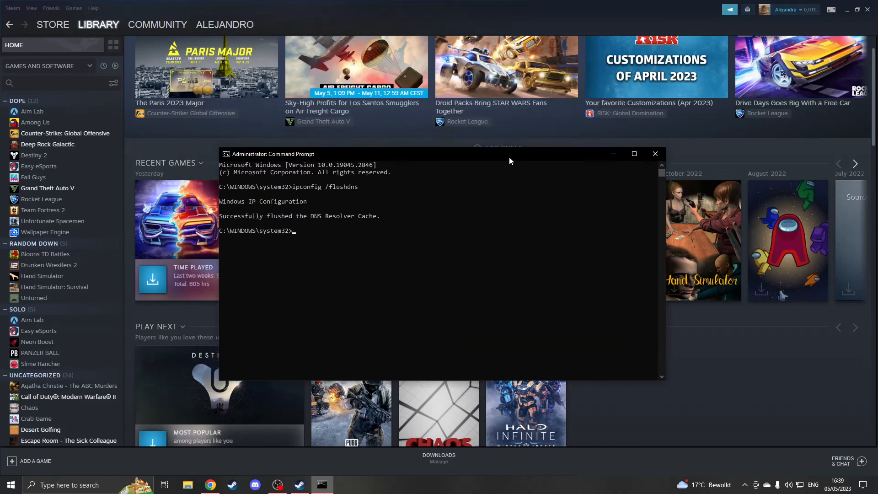
{"action": "left_click", "coordinate": [654, 153]}
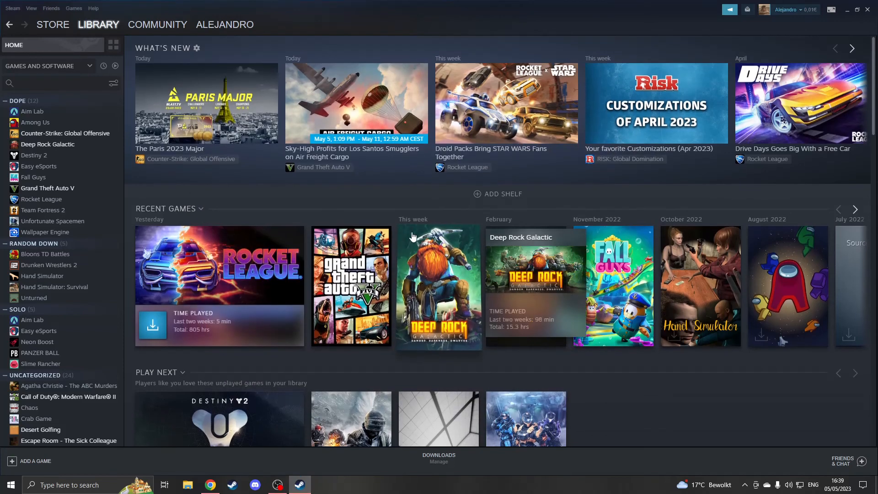